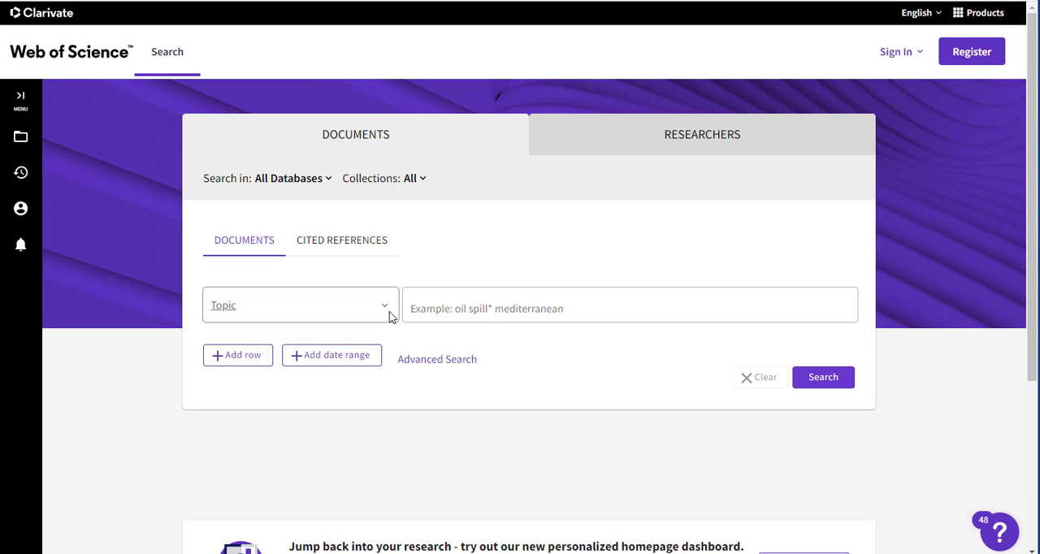
# Step: Enter a Topic search for environmental racism with a second row climate change
pyautogui.click(299, 306)
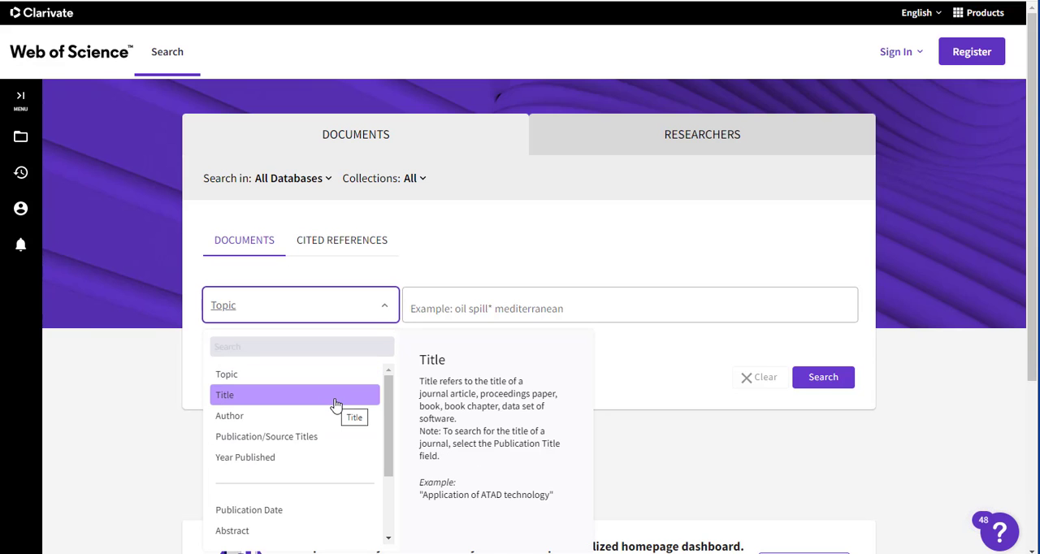
pyautogui.click(631, 304)
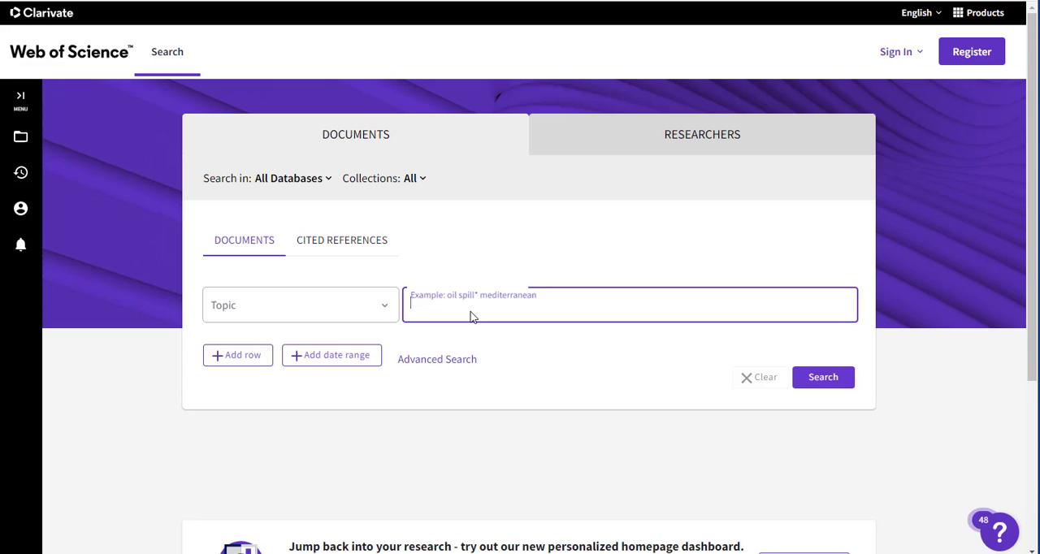
pyautogui.write('environmental racism')
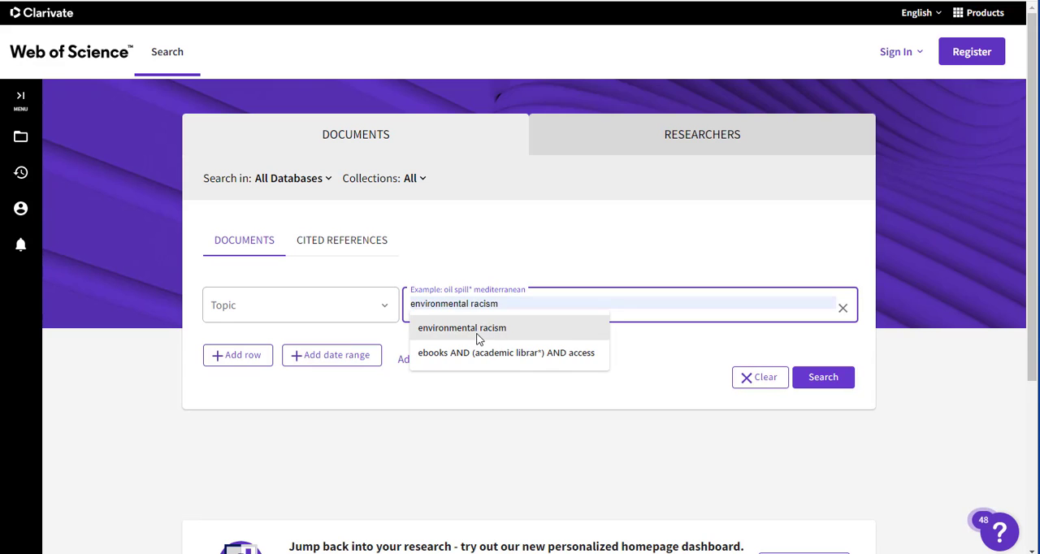
pyautogui.click(237, 355)
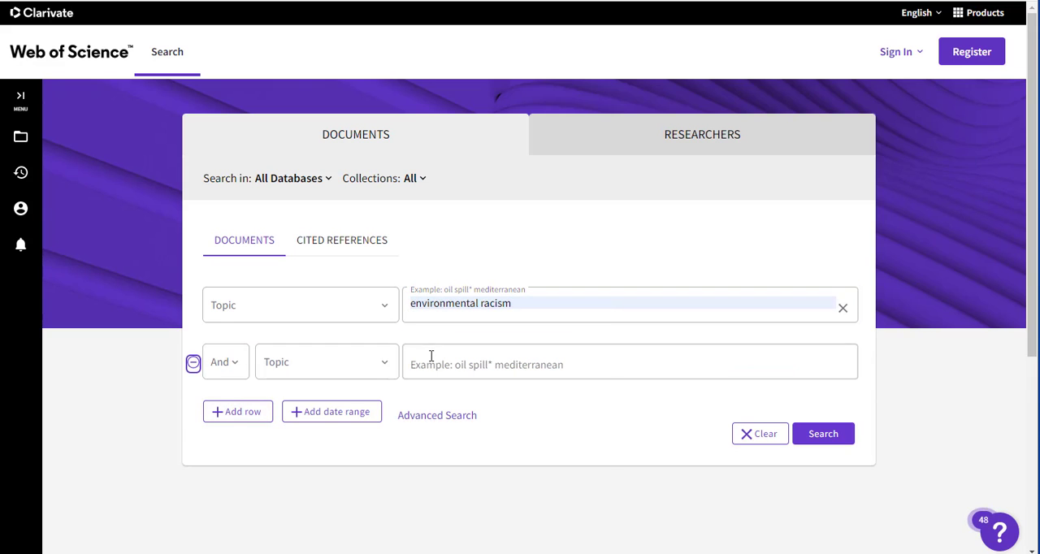
pyautogui.write('climate change')
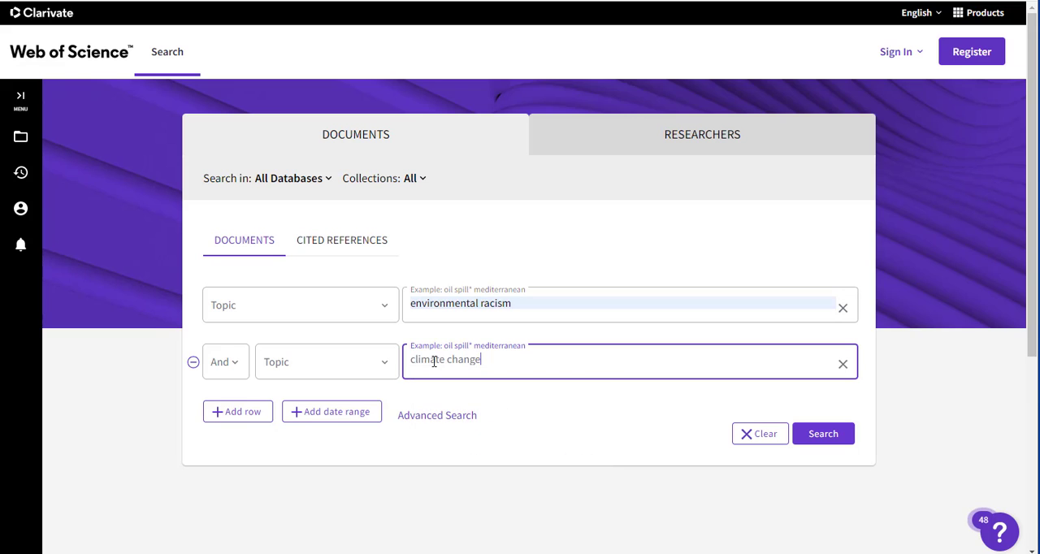
# Step: Limit publication date to the last 5 years and run the search, returning 78 results
pyautogui.click(331, 412)
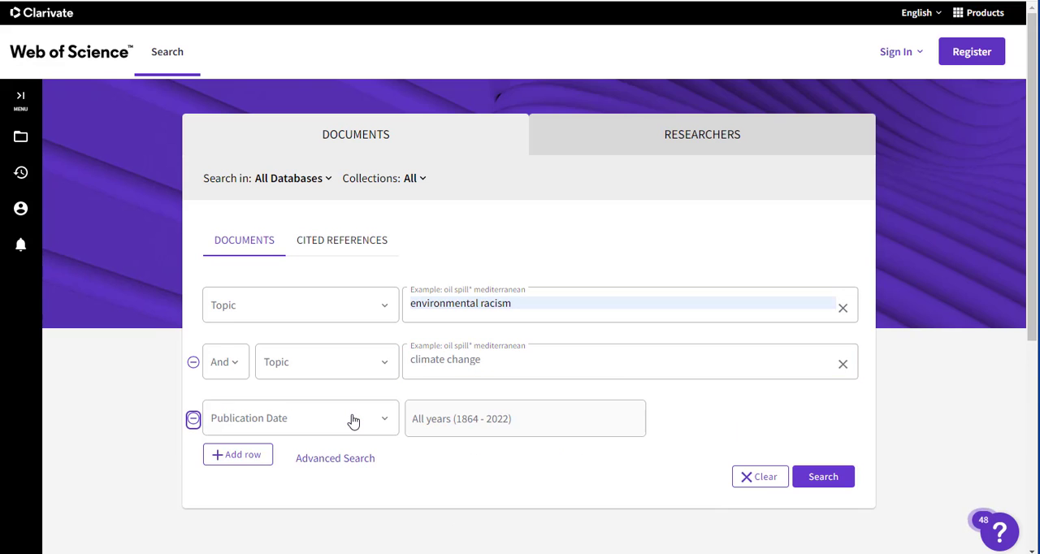
pyautogui.click(300, 418)
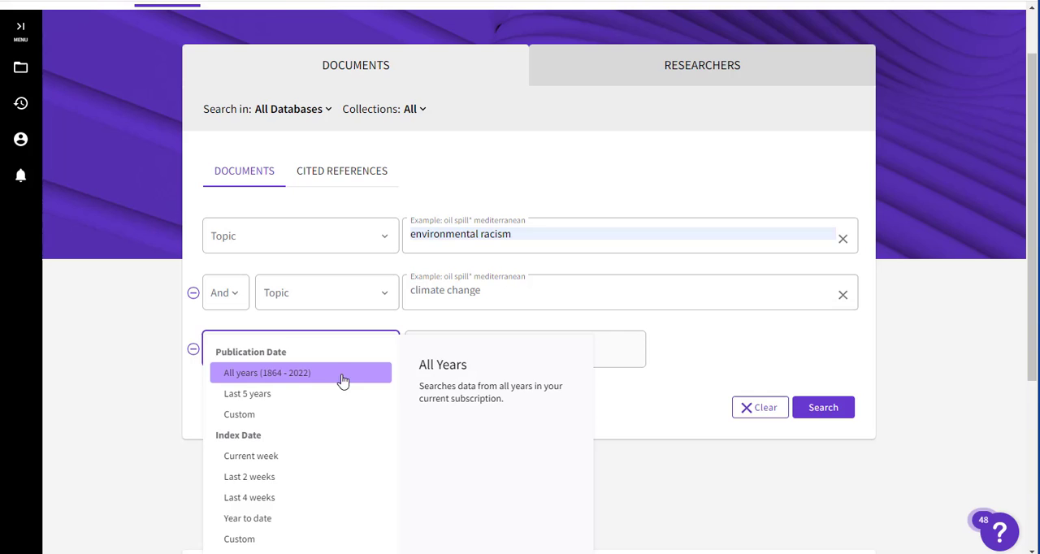
pyautogui.click(247, 393)
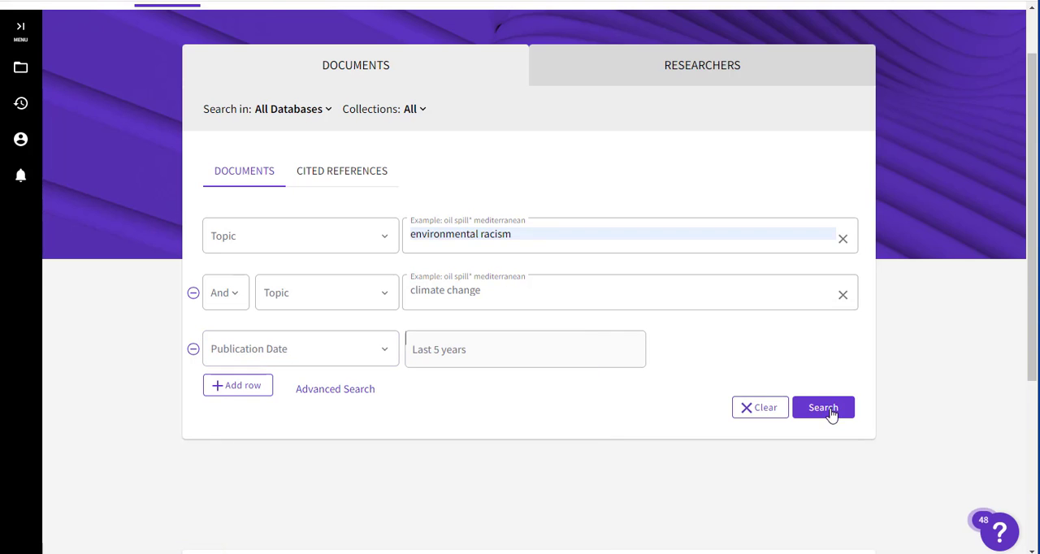
pyautogui.click(822, 406)
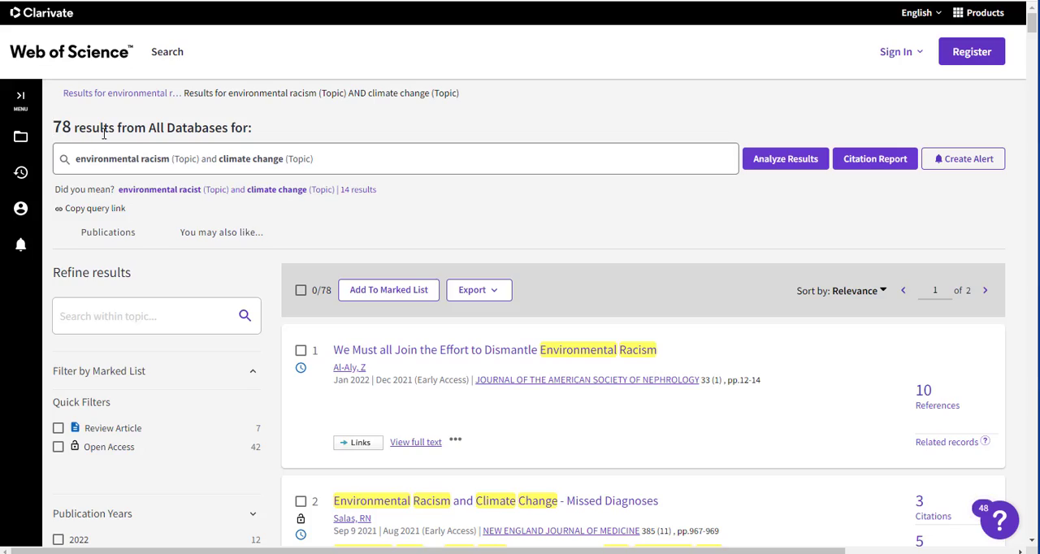
# Step: Refine the results to Countries/Regions: USA, leaving 61 records
pyautogui.scroll(-3)
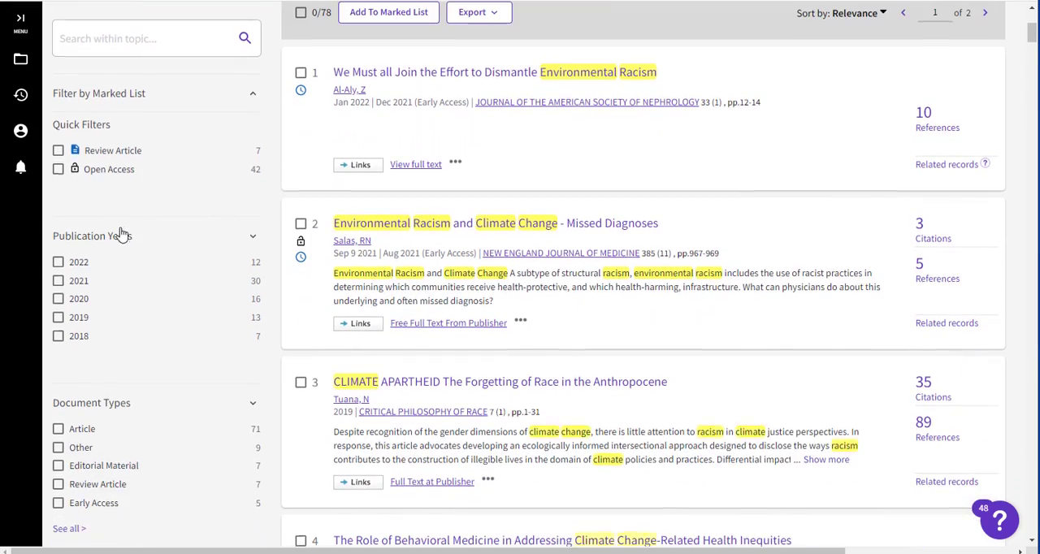
pyautogui.scroll(-3)
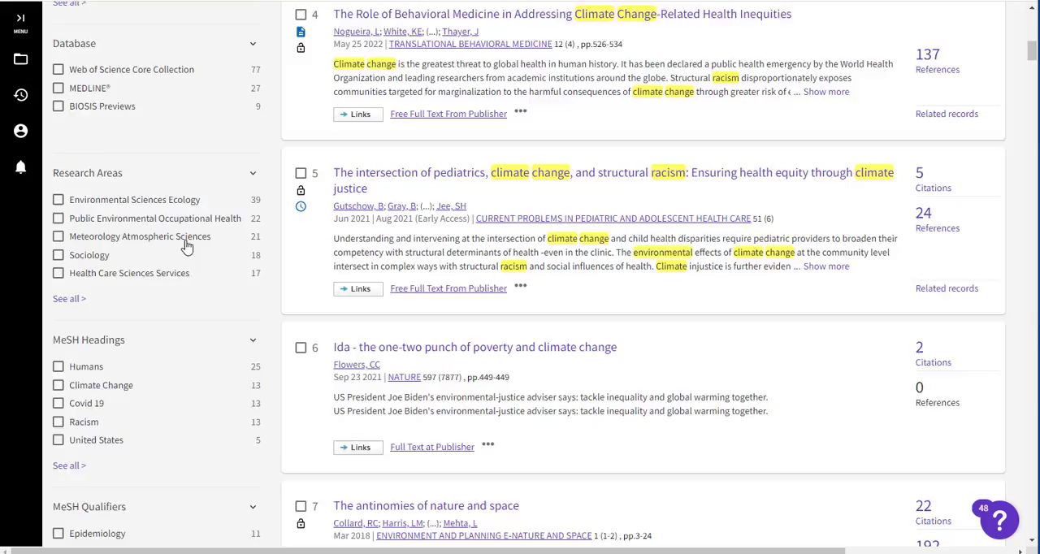
pyautogui.scroll(-3)
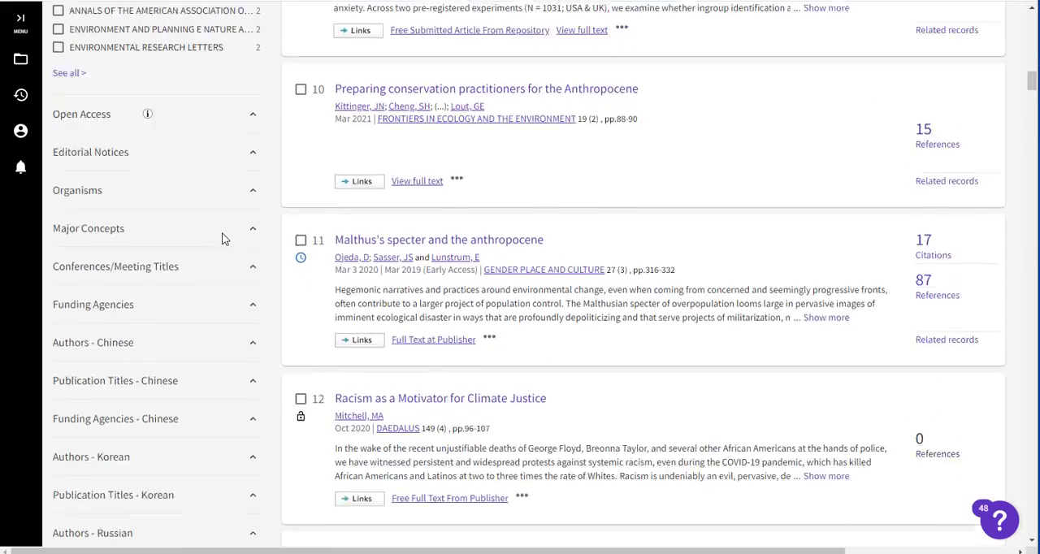
pyautogui.scroll(-3)
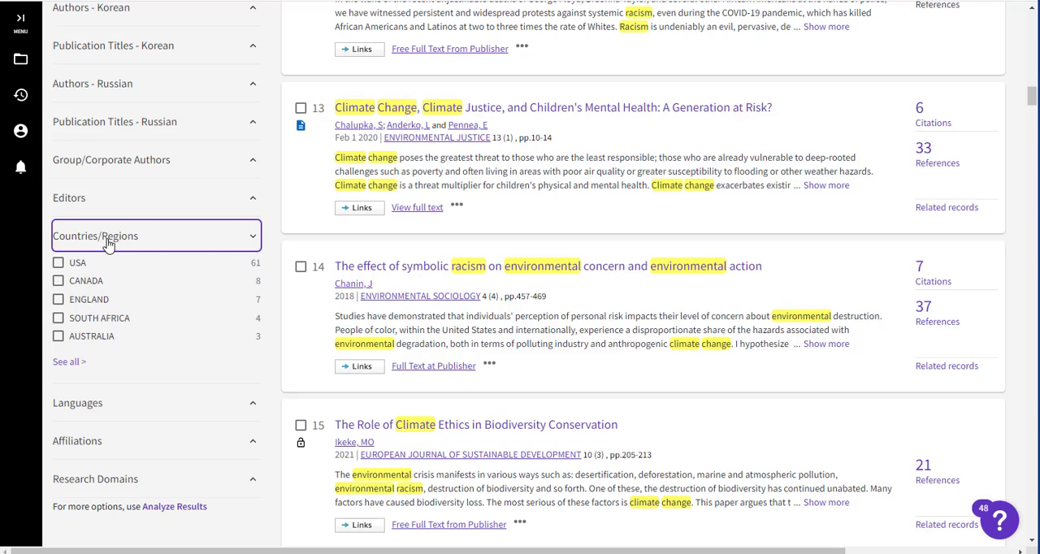
pyautogui.click(58, 262)
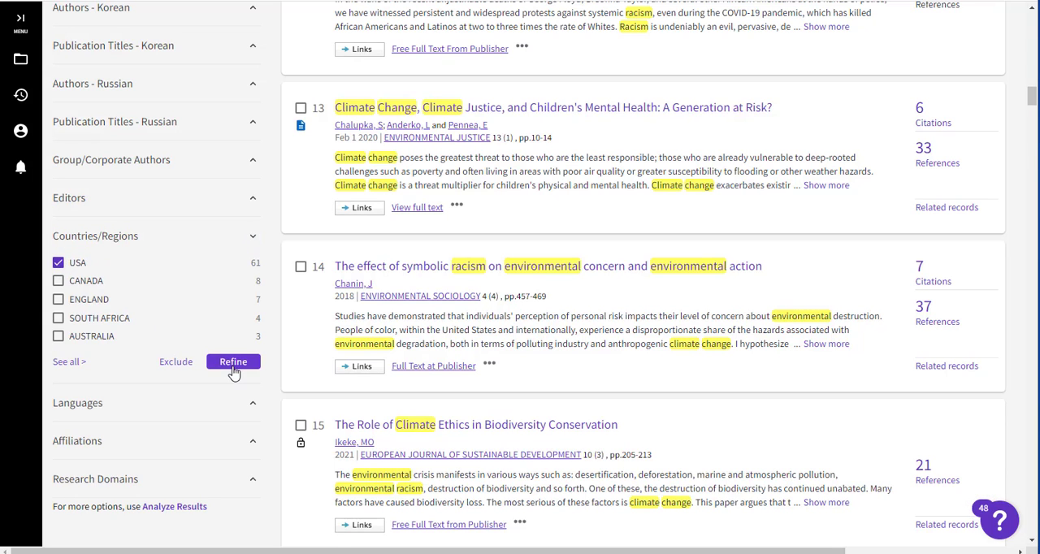
pyautogui.click(234, 361)
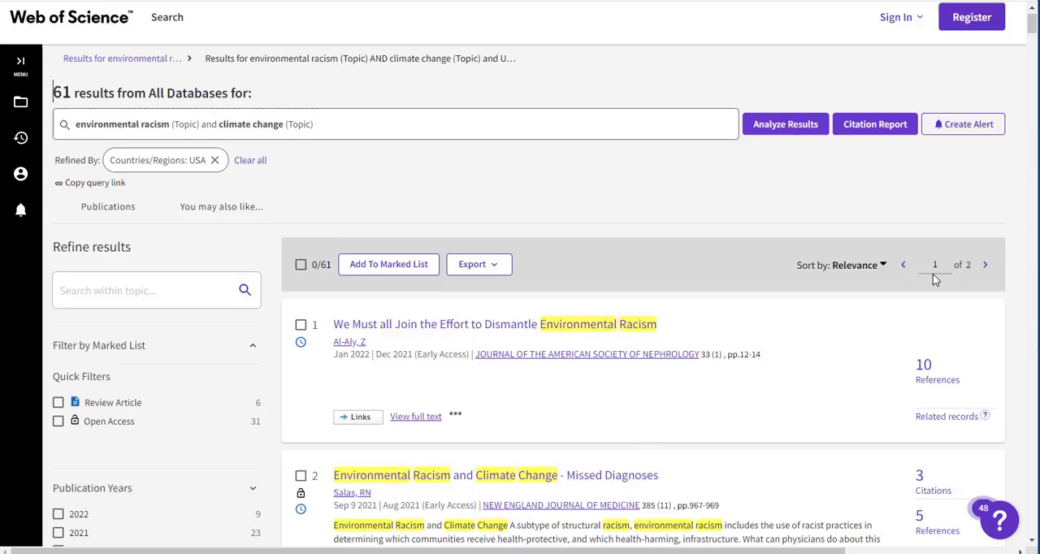
pyautogui.scroll(-3)
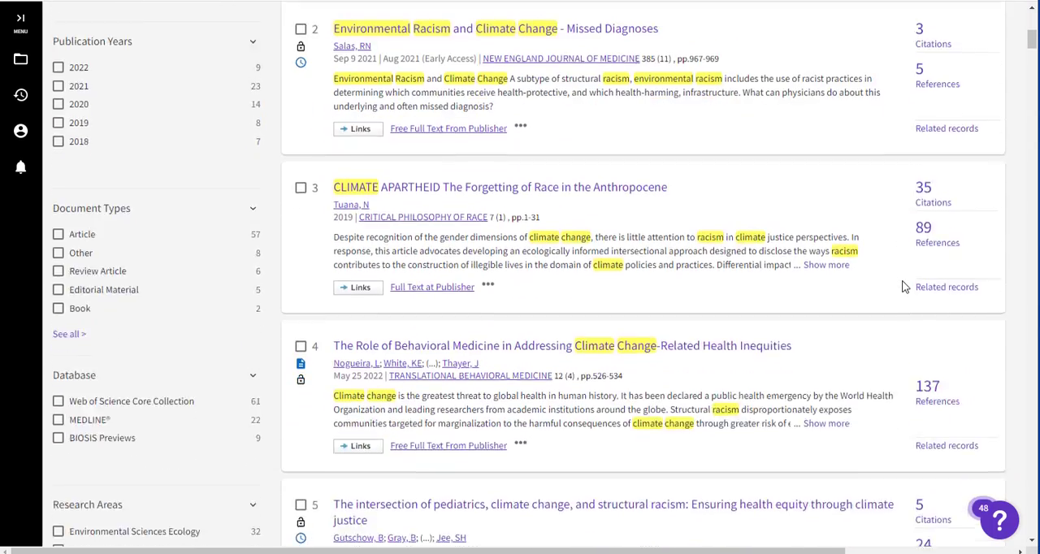
pyautogui.scroll(-3)
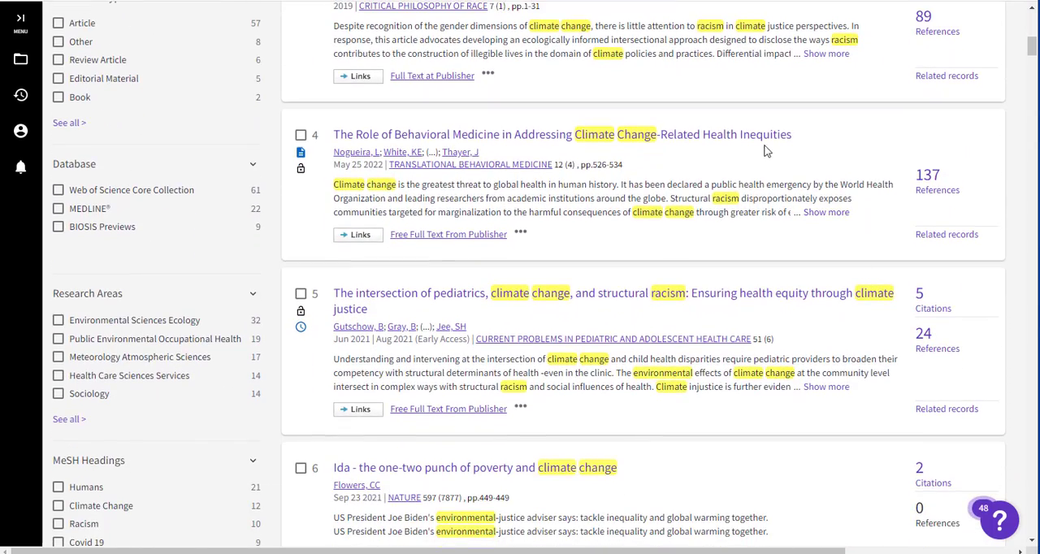
pyautogui.scroll(-3)
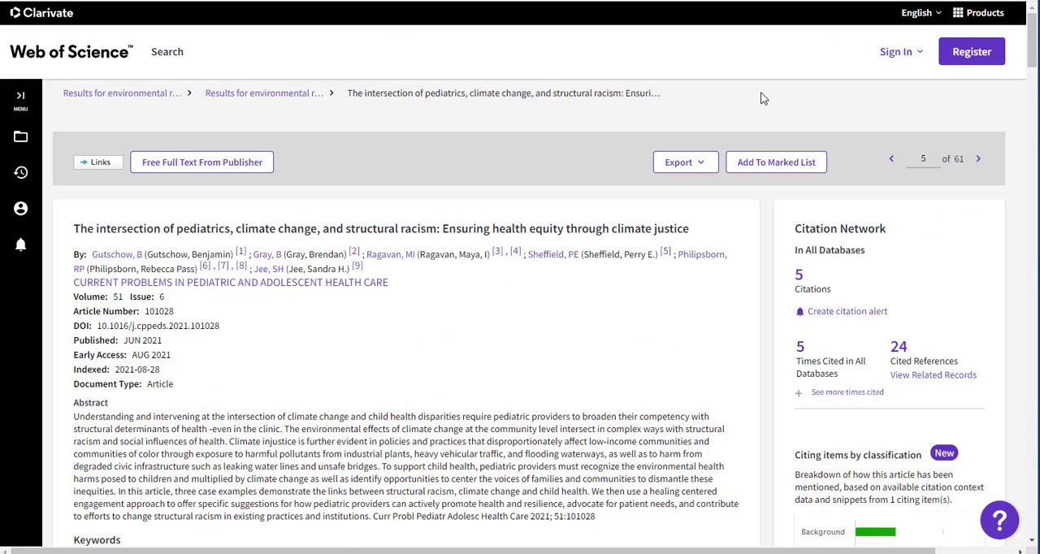
# Step: Scroll to result 5, the pediatrics, climate change and structural racism article, and open its full record
pyautogui.scroll(-3)
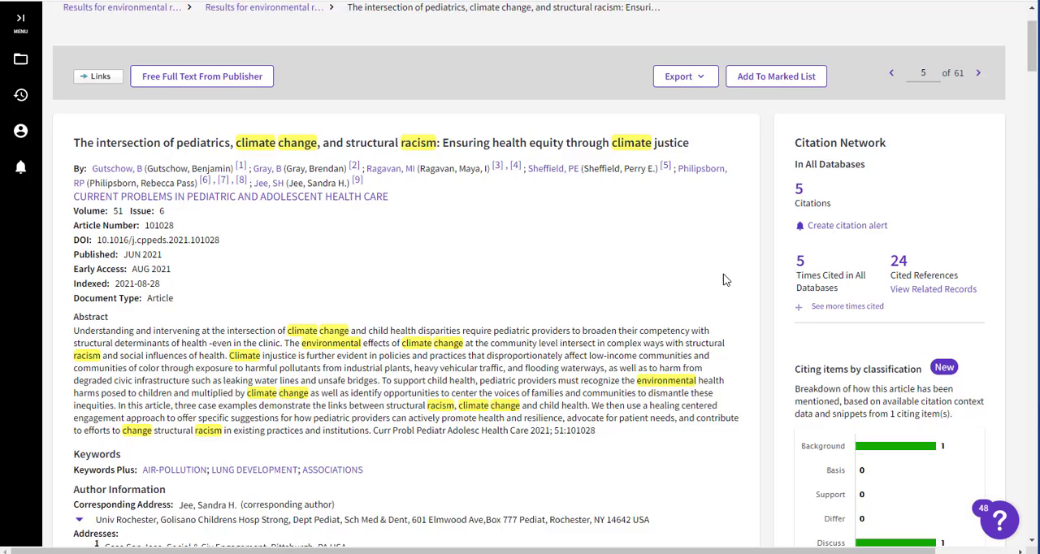
pyautogui.scroll(-3)
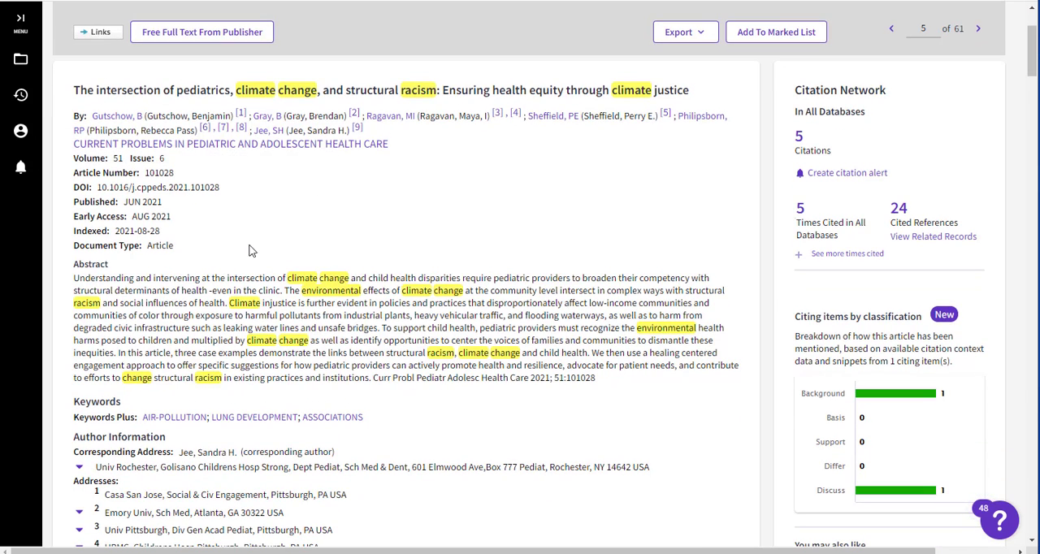
pyautogui.scroll(-3)
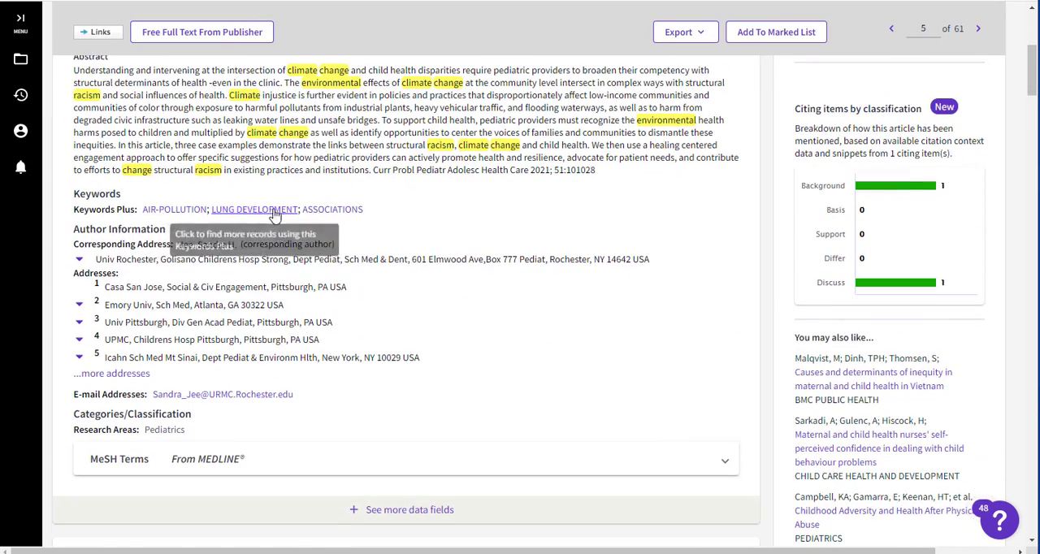
pyautogui.scroll(-3)
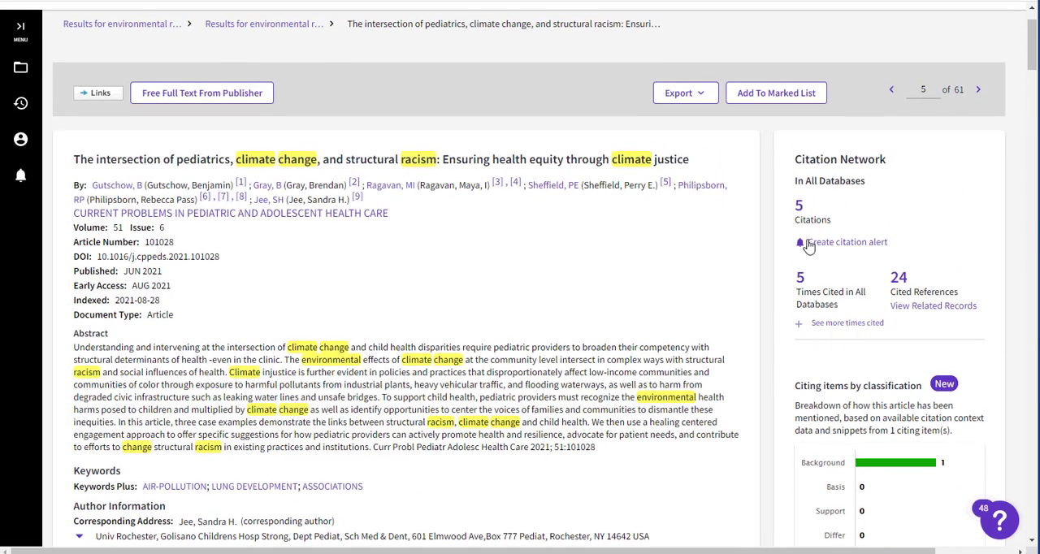
pyautogui.click(202, 91)
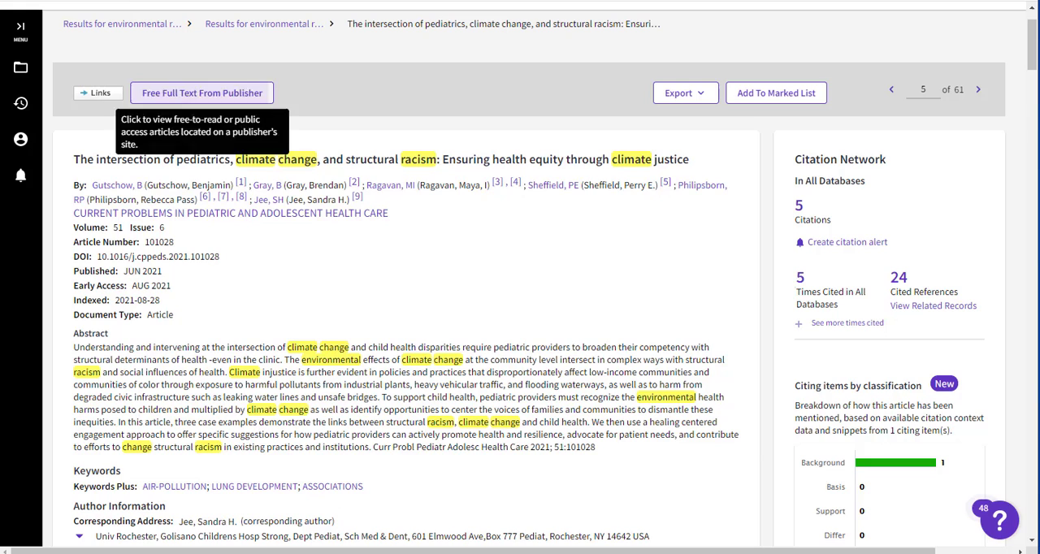
# Step: Check the export format choices, then add the pediatrics article to the Marked List
pyautogui.click(686, 93)
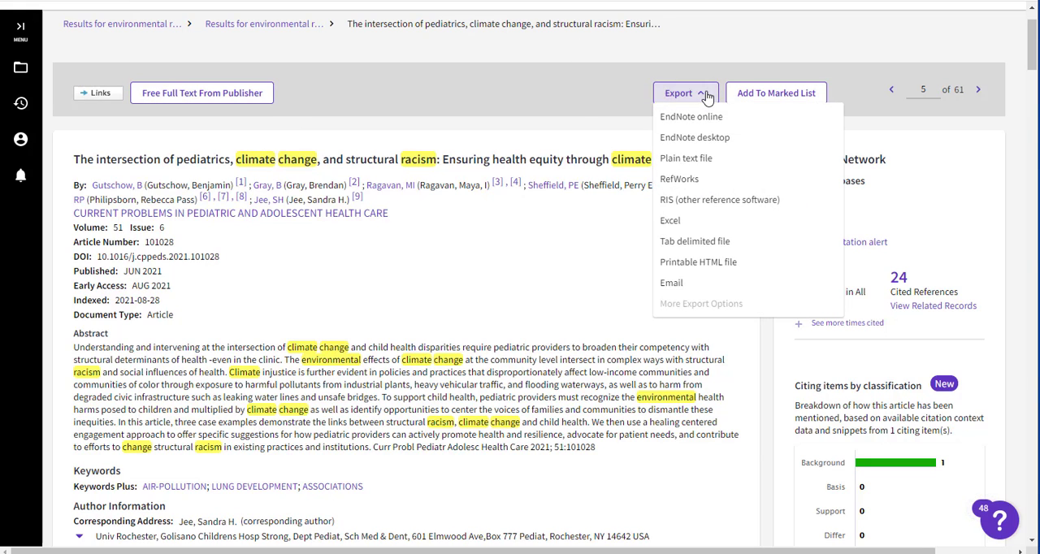
pyautogui.moveTo(680, 179)
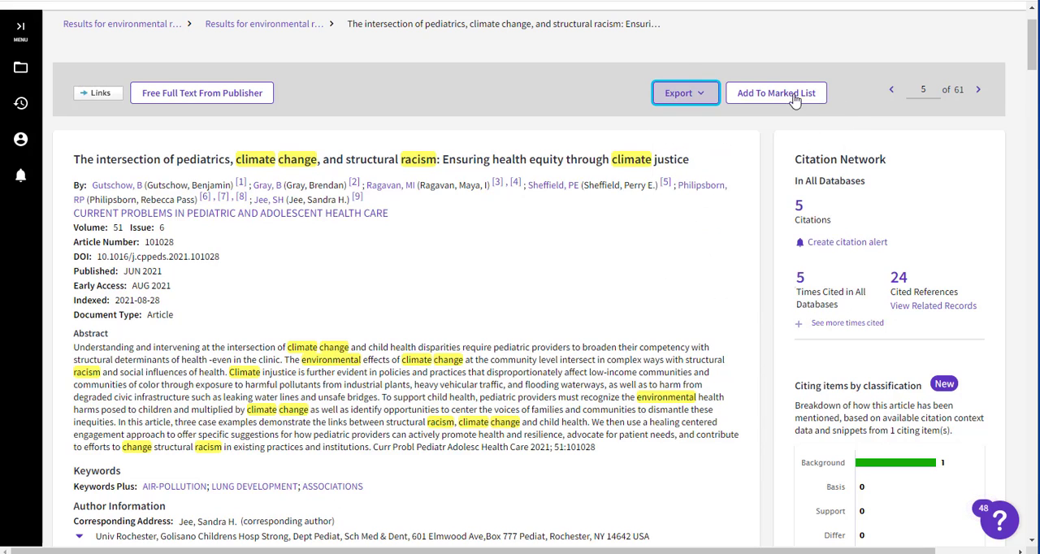
pyautogui.click(777, 91)
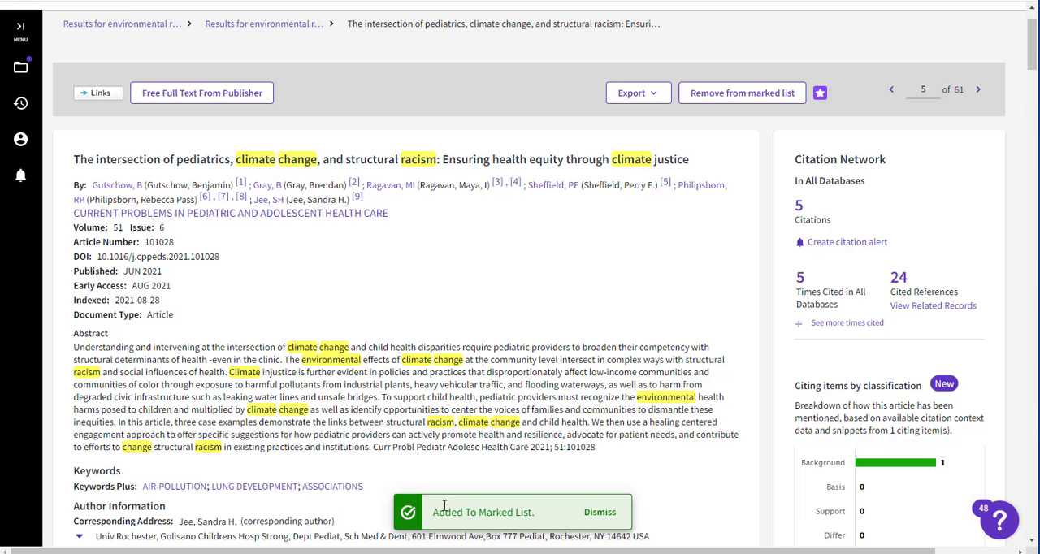
pyautogui.moveTo(809, 216)
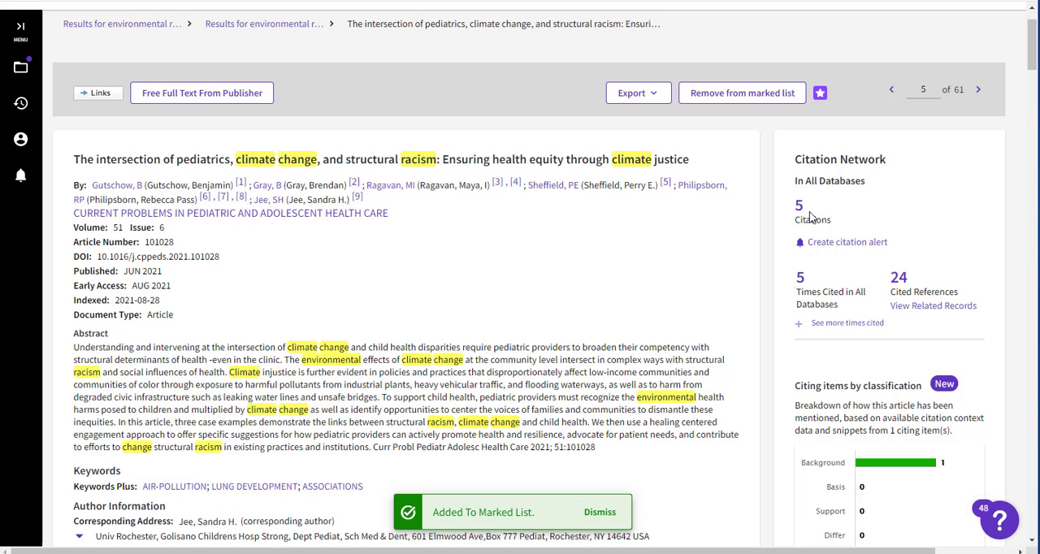
# Step: List the 5 records citing the pediatrics article from the Citation Network panel
pyautogui.click(800, 205)
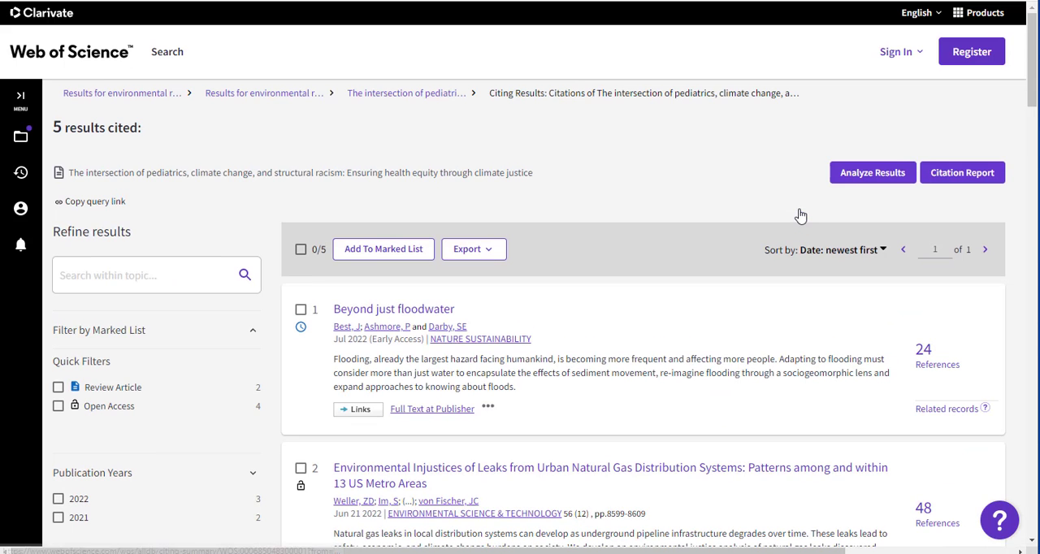
pyautogui.scroll(-3)
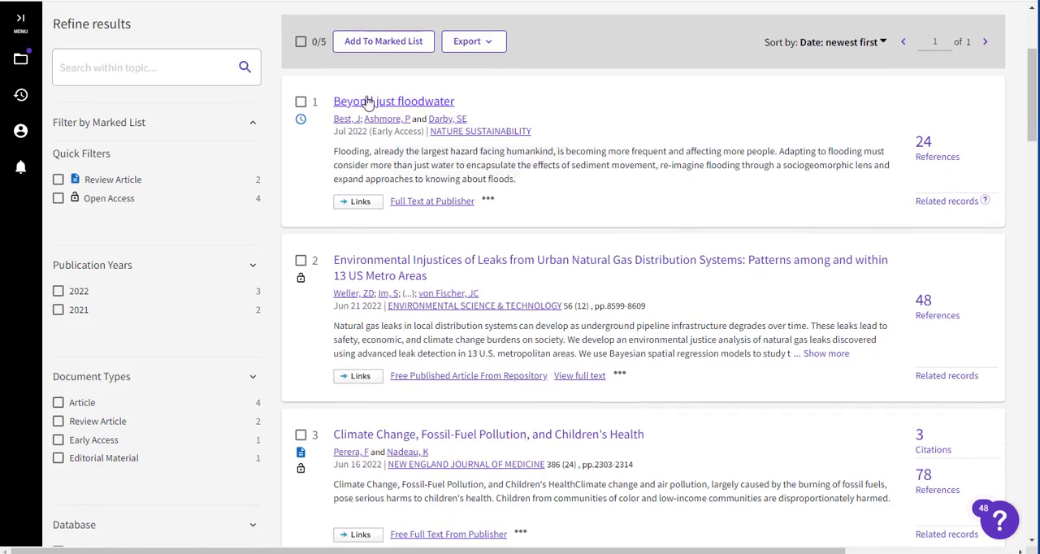
pyautogui.scroll(-3)
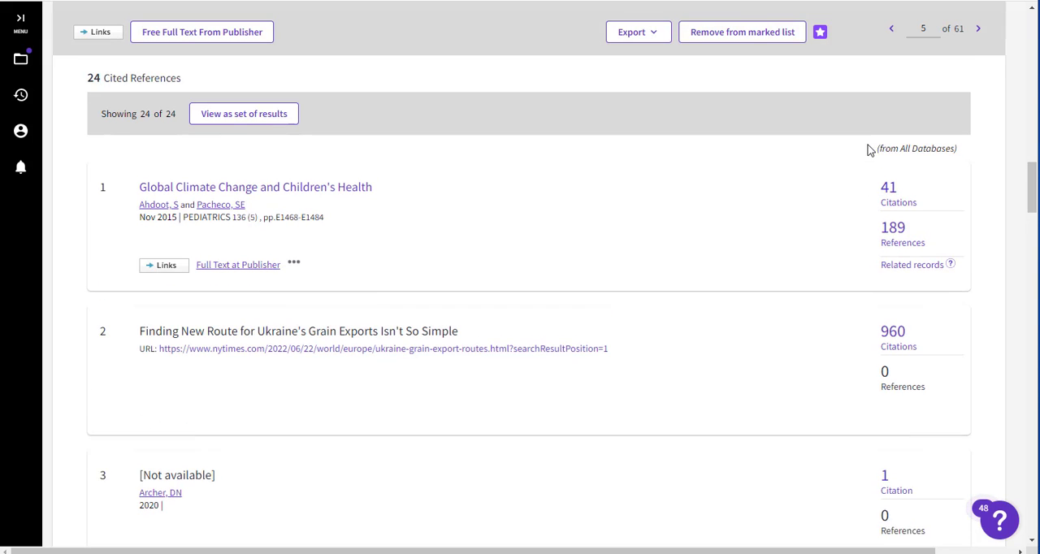
# Step: Return to the 61 USA-refined search results list
pyautogui.scroll(-3)
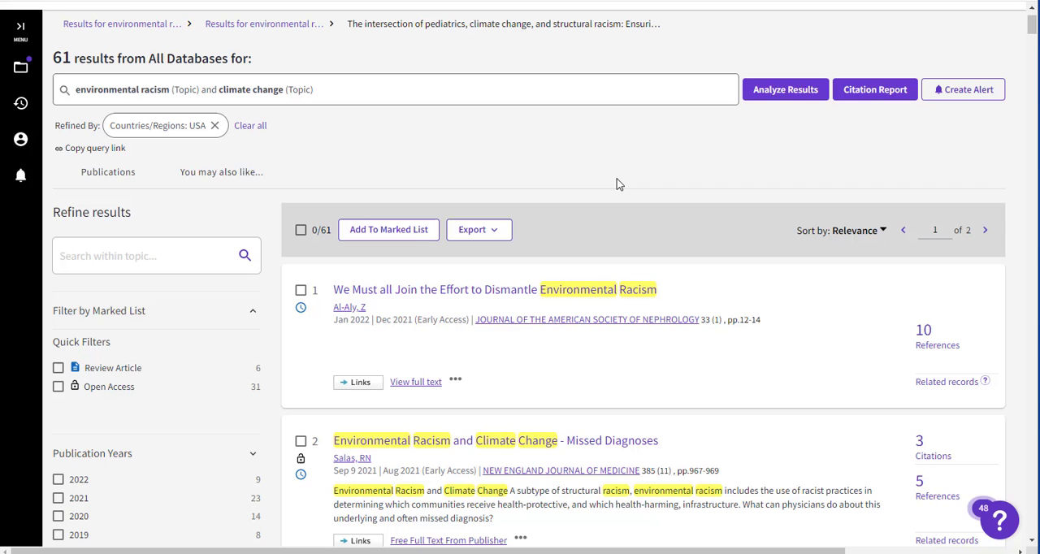
# Step: Analyze results by MeSH Headings and view the 2 records with the Ethics qualifier
pyautogui.click(784, 90)
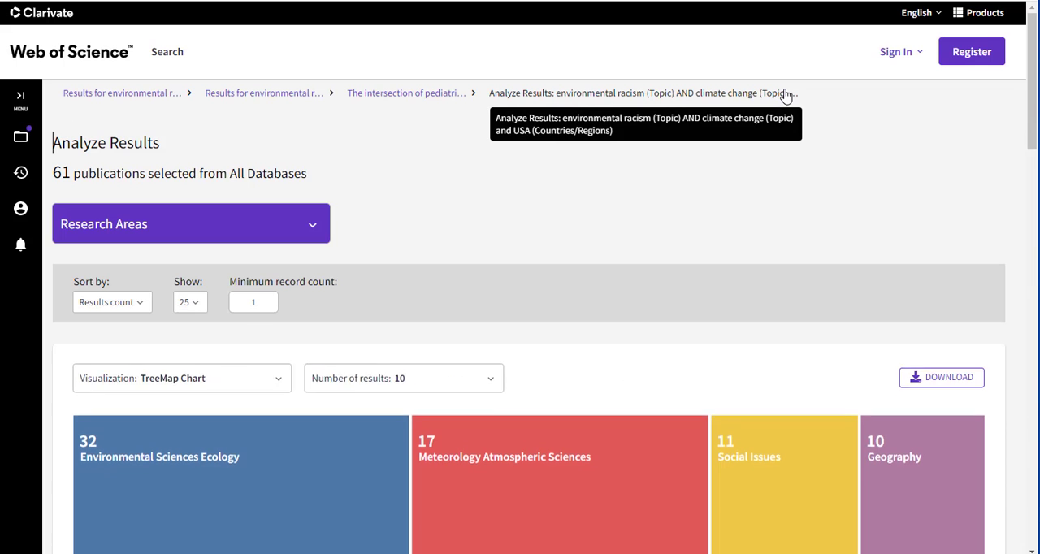
pyautogui.scroll(-3)
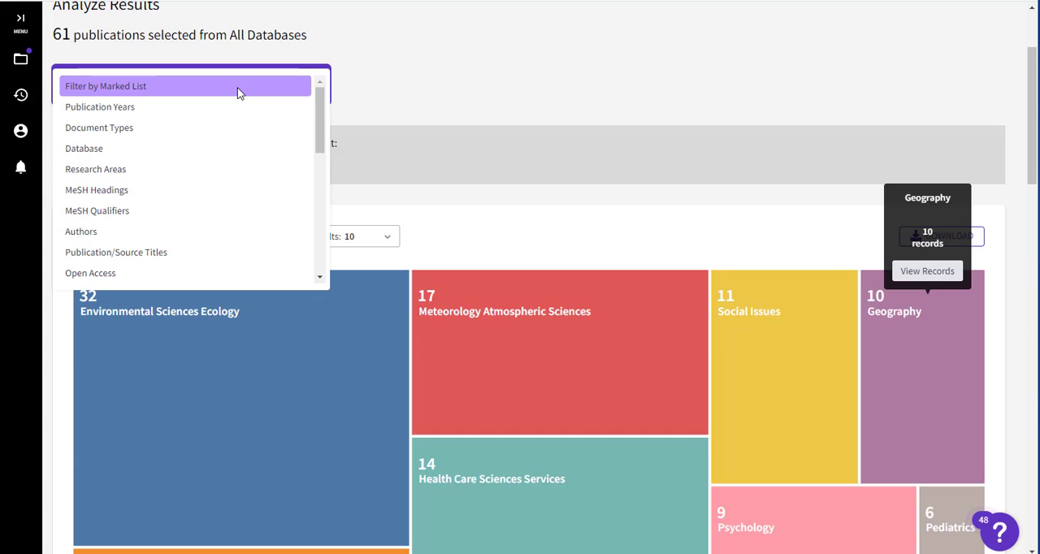
pyautogui.click(98, 189)
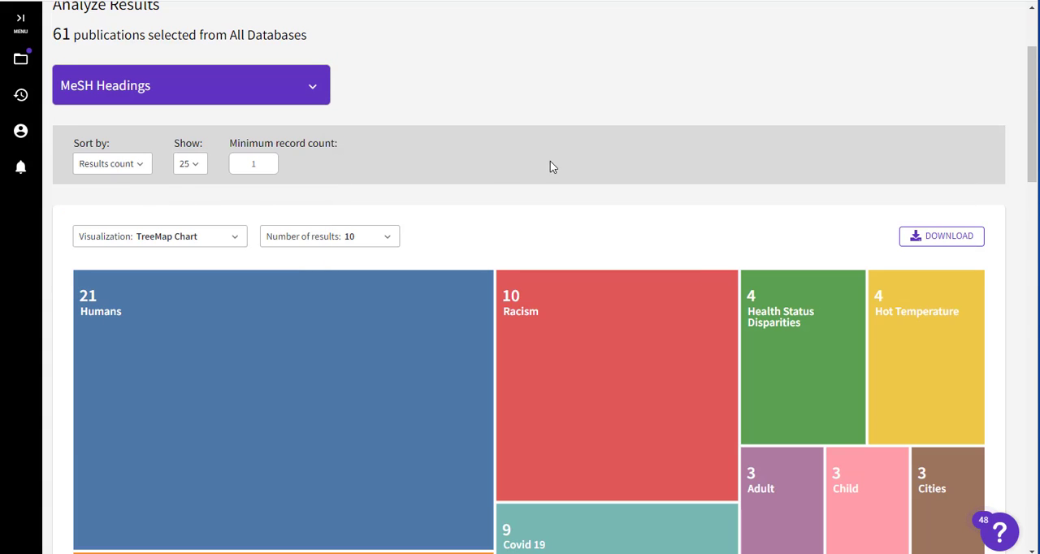
pyautogui.moveTo(618, 386)
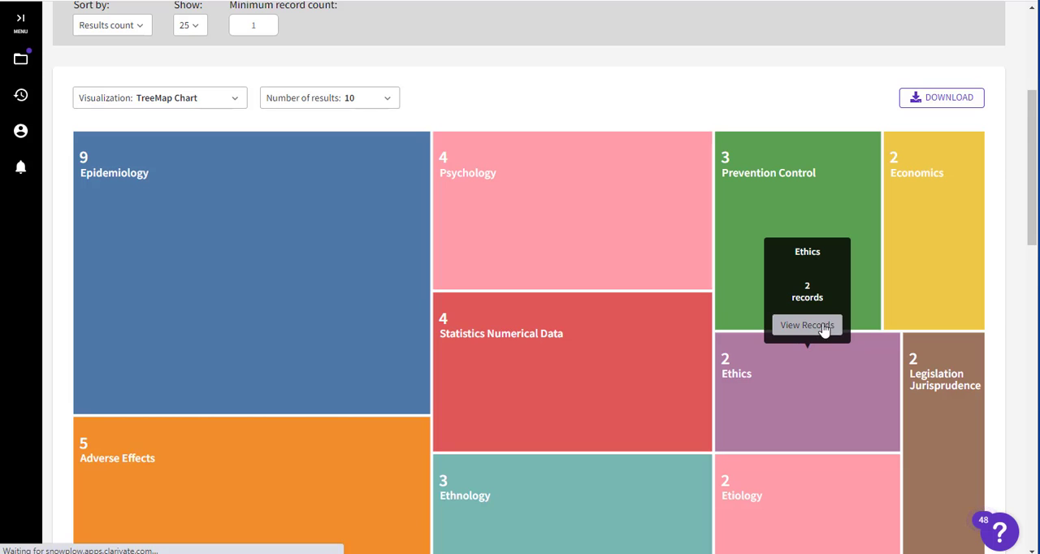
pyautogui.click(807, 325)
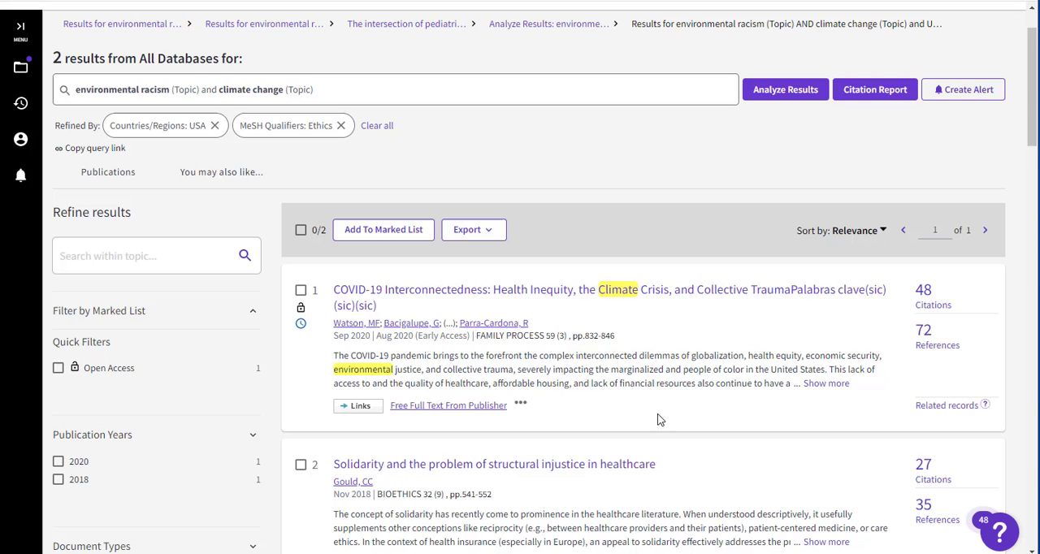
# Step: Open the COVID-19 Interconnectedness record and add it to the Marked List
pyautogui.click(488, 289)
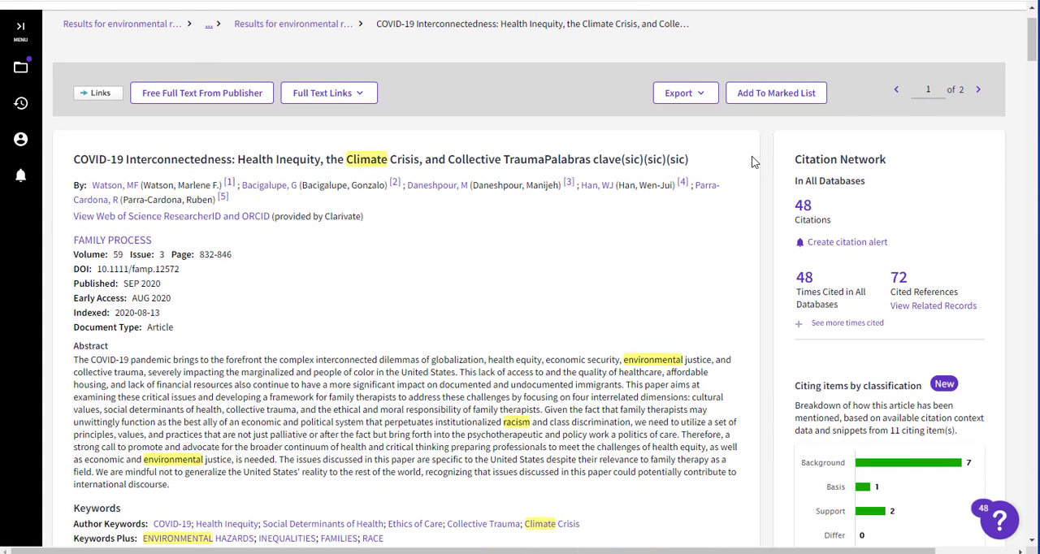
pyautogui.click(777, 92)
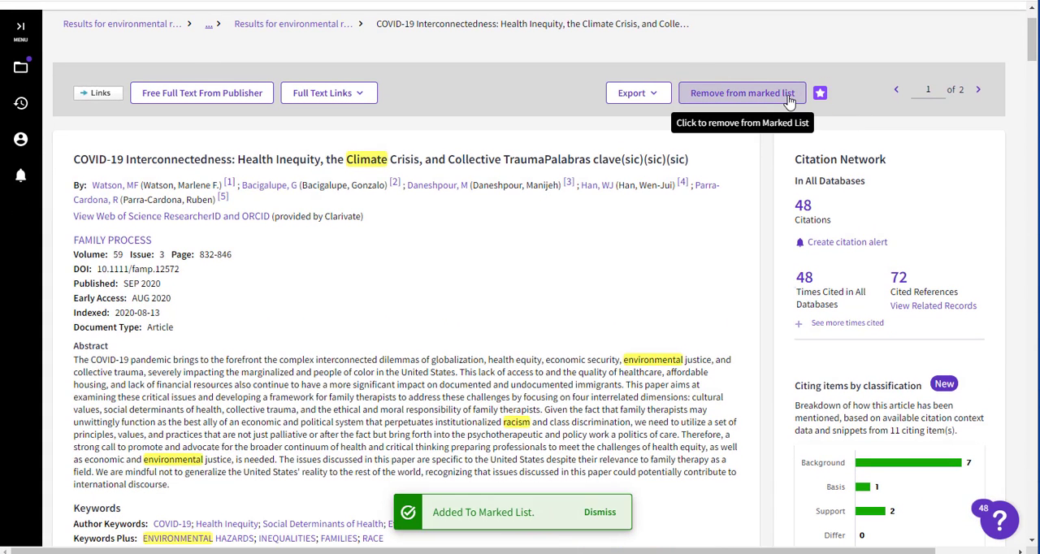
pyautogui.moveTo(20, 68)
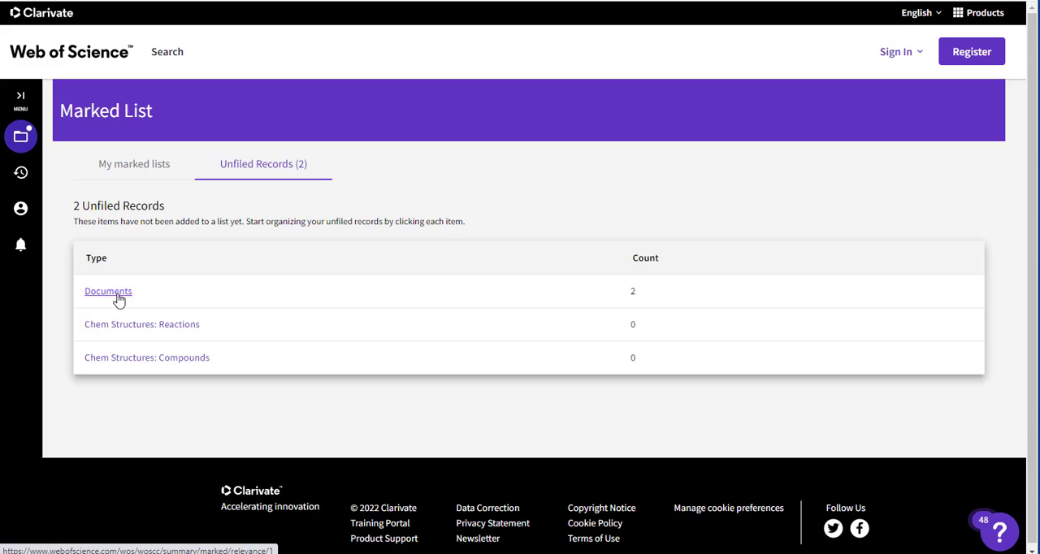
# Step: View the 2 unfiled marked documents, then sign in to the account instead of registering
pyautogui.click(107, 291)
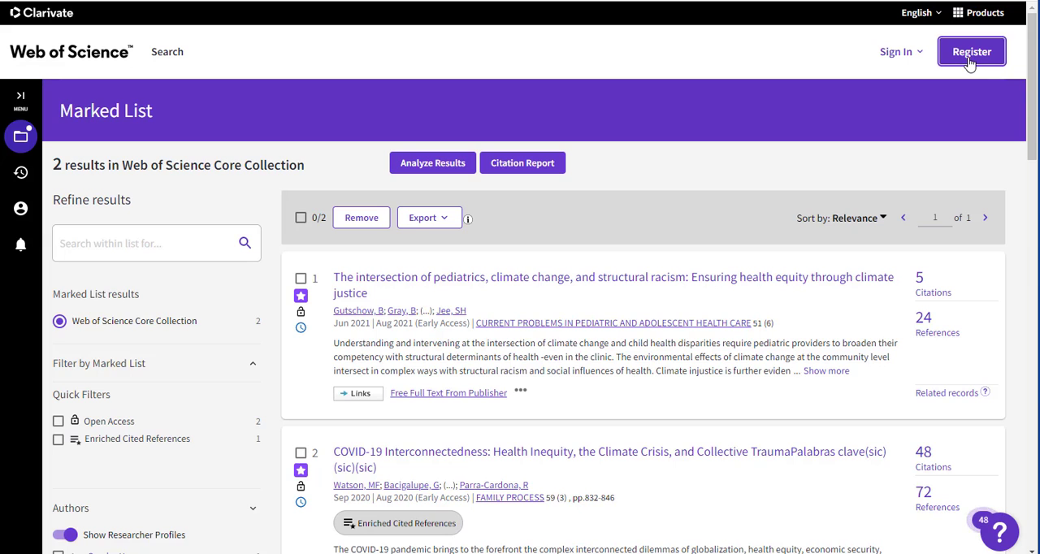
pyautogui.click(972, 52)
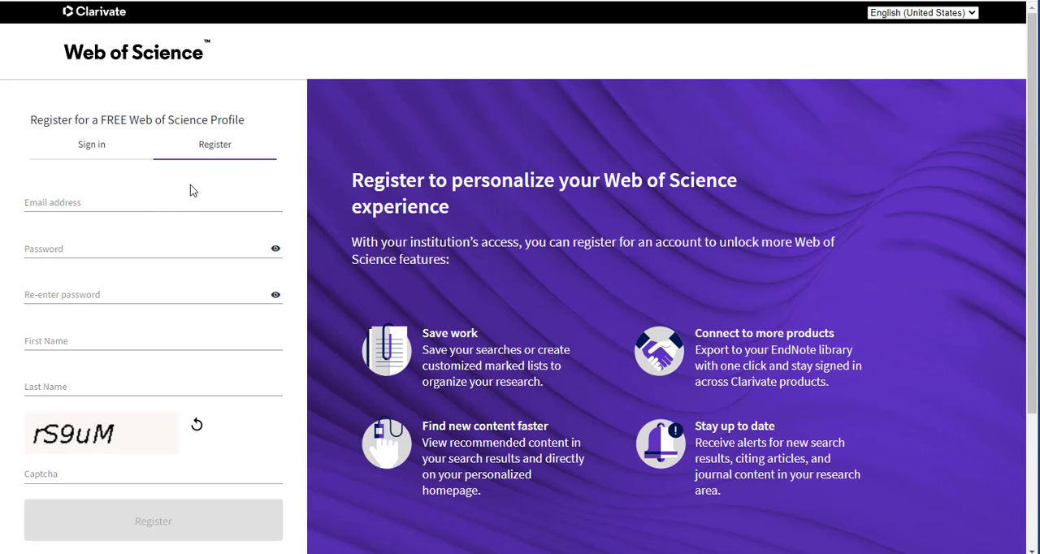
pyautogui.click(153, 202)
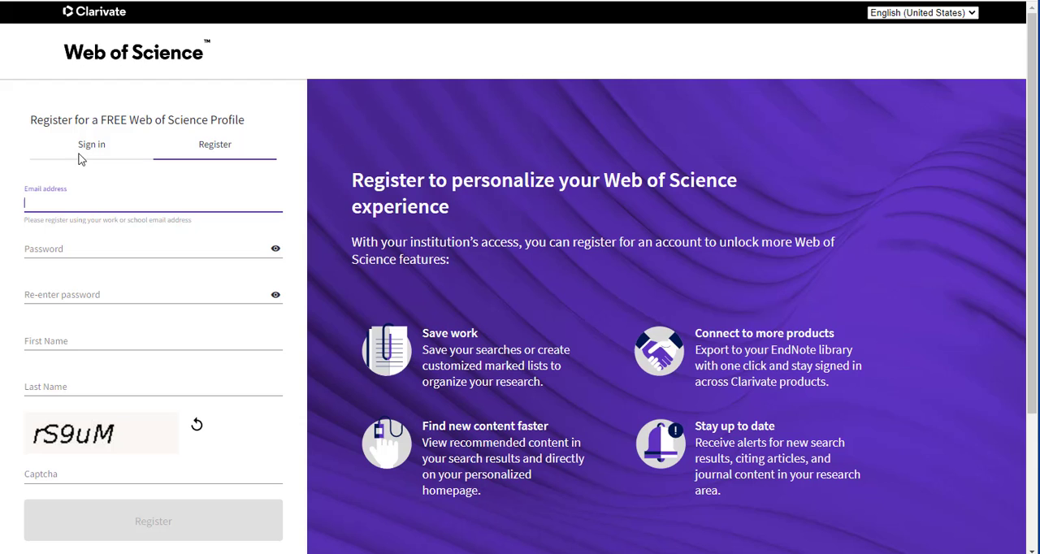
pyautogui.click(91, 143)
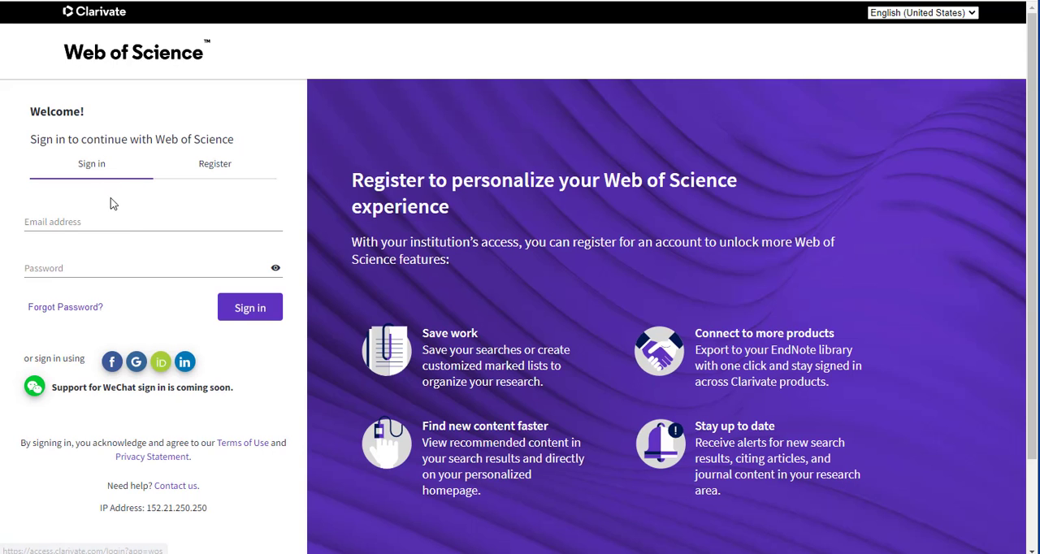
pyautogui.click(251, 306)
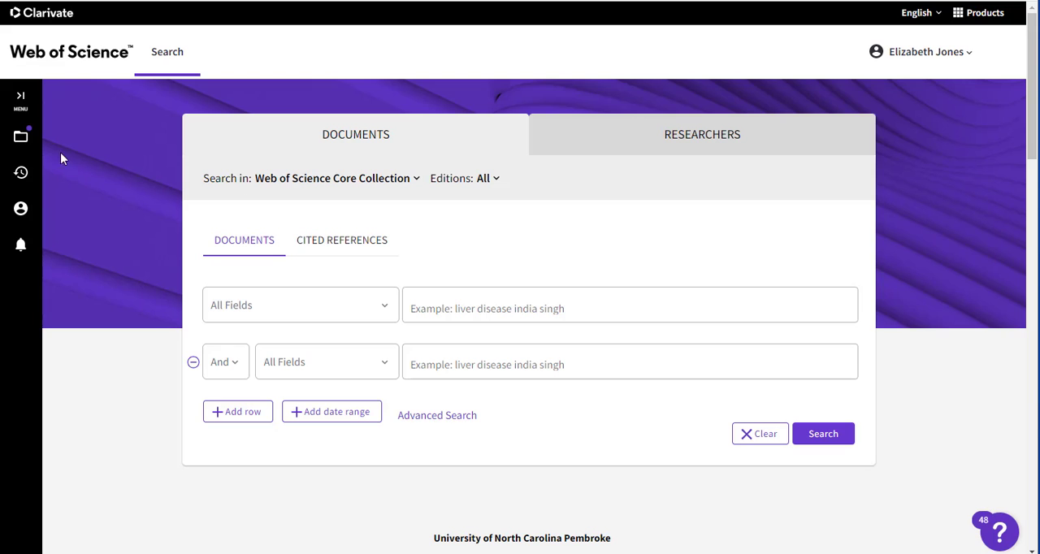
# Step: Reopen the Marked List and show its 2 saved documents
pyautogui.click(19, 137)
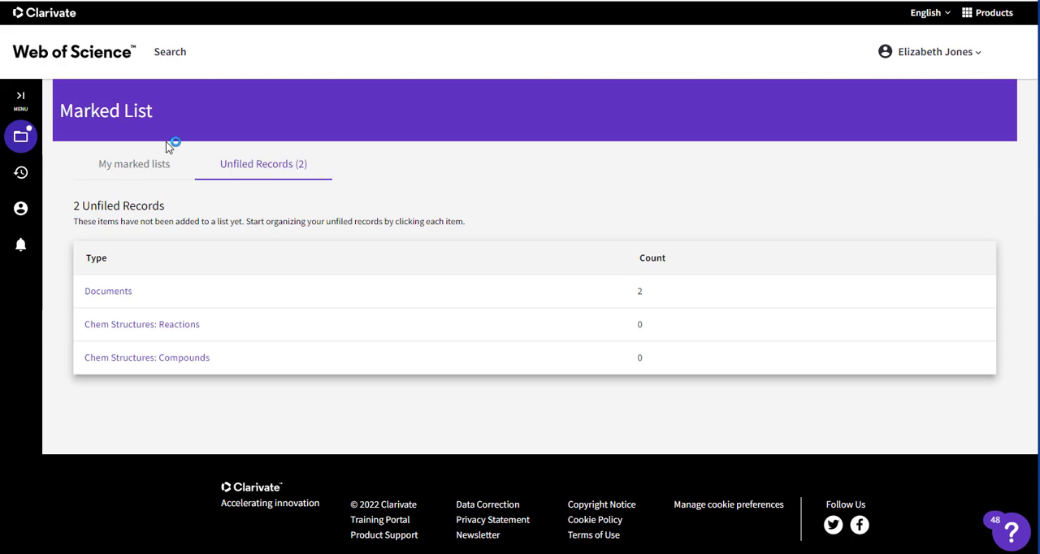
pyautogui.click(107, 291)
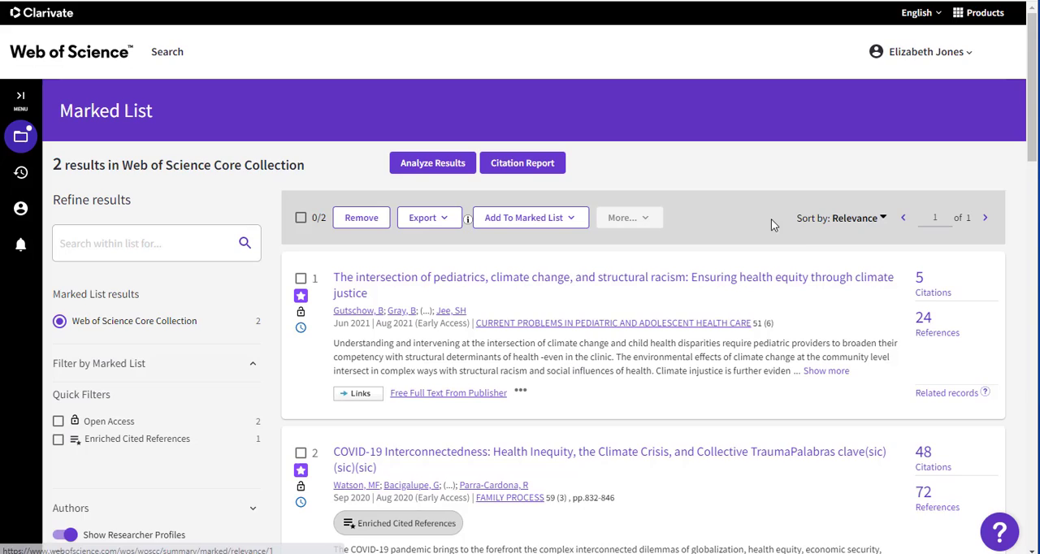
pyautogui.scroll(-3)
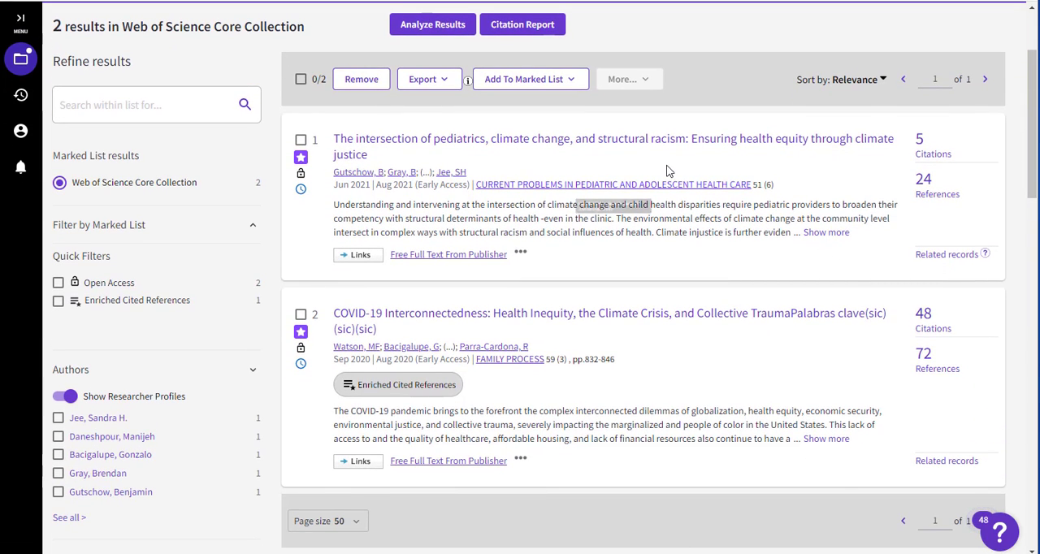
# Step: Generate and review the Citation Report for the marked records, showing 53 citations
pyautogui.click(523, 25)
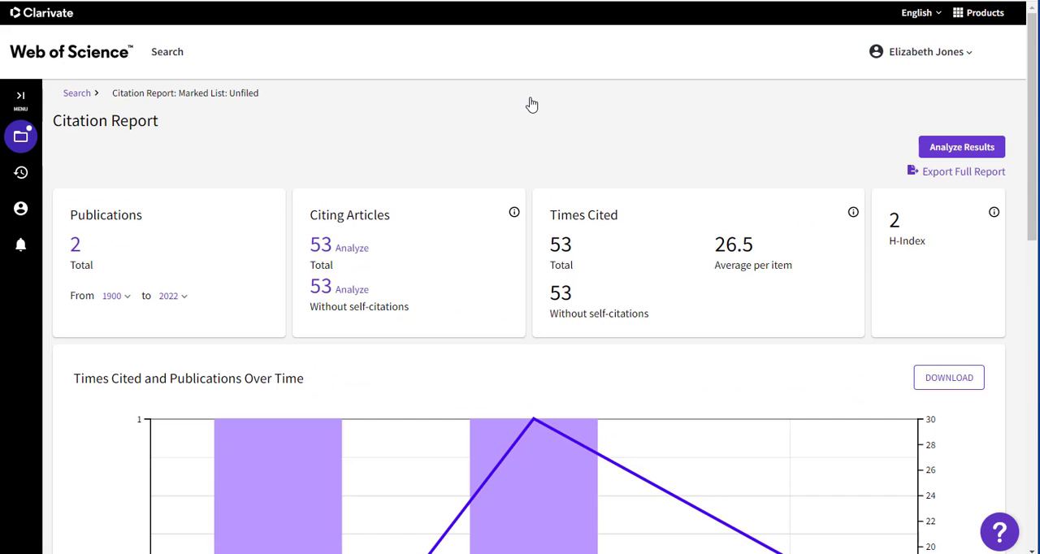
pyautogui.scroll(-3)
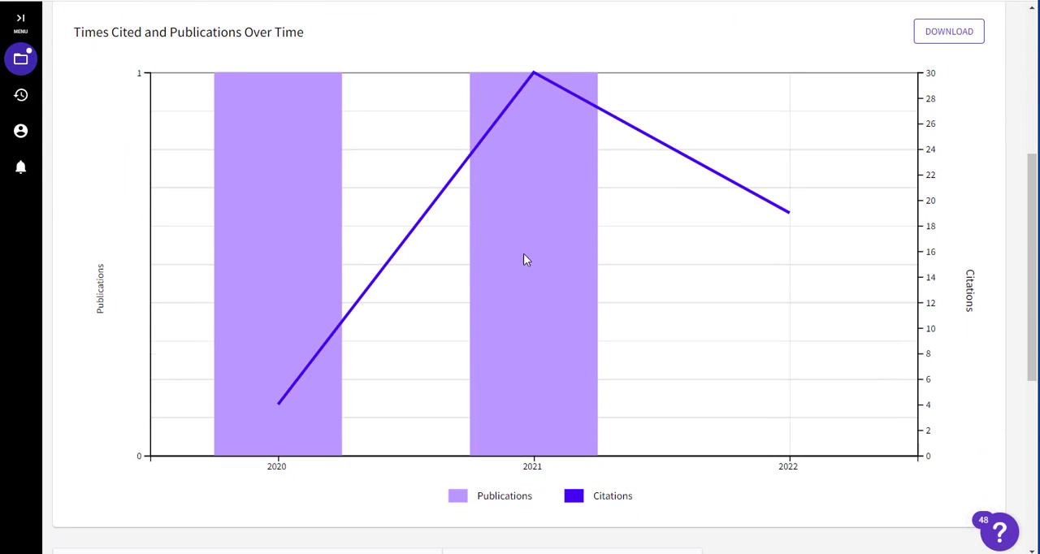
pyautogui.moveTo(535, 218)
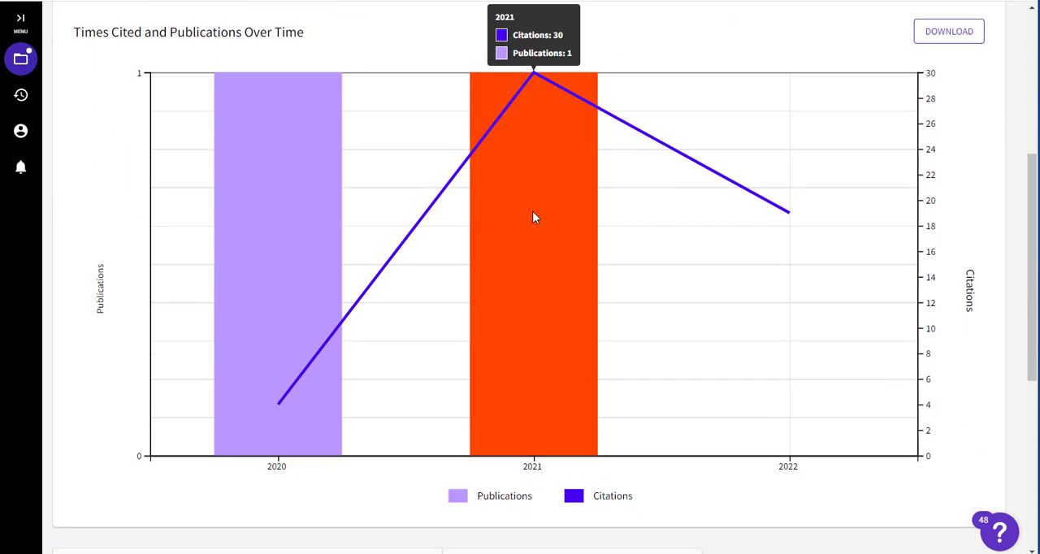
pyautogui.moveTo(556, 214)
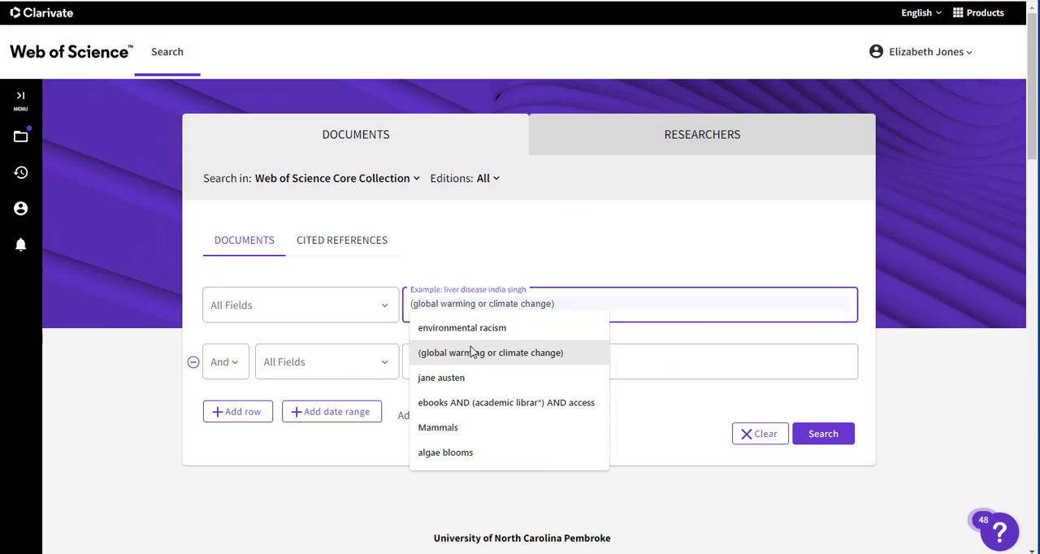
# Step: Rerun the earlier environmental racism and climate change query, showing 64 USA results
pyautogui.click(461, 328)
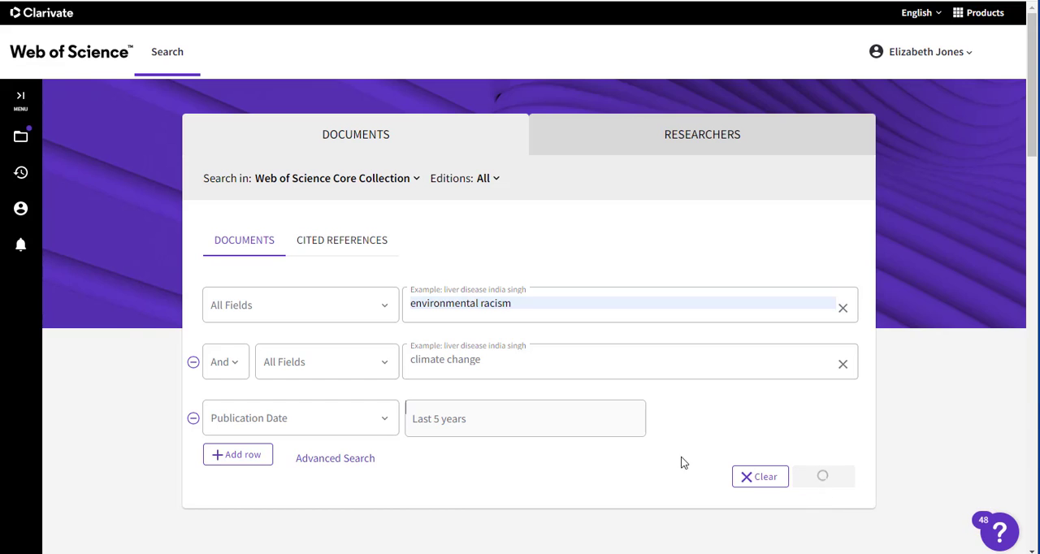
pyautogui.click(822, 476)
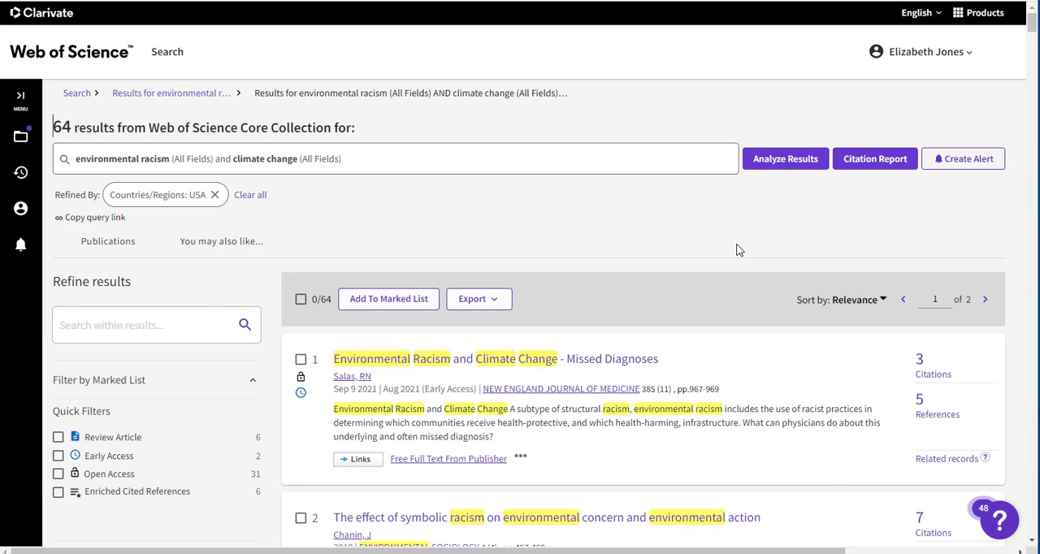
pyautogui.moveTo(946, 166)
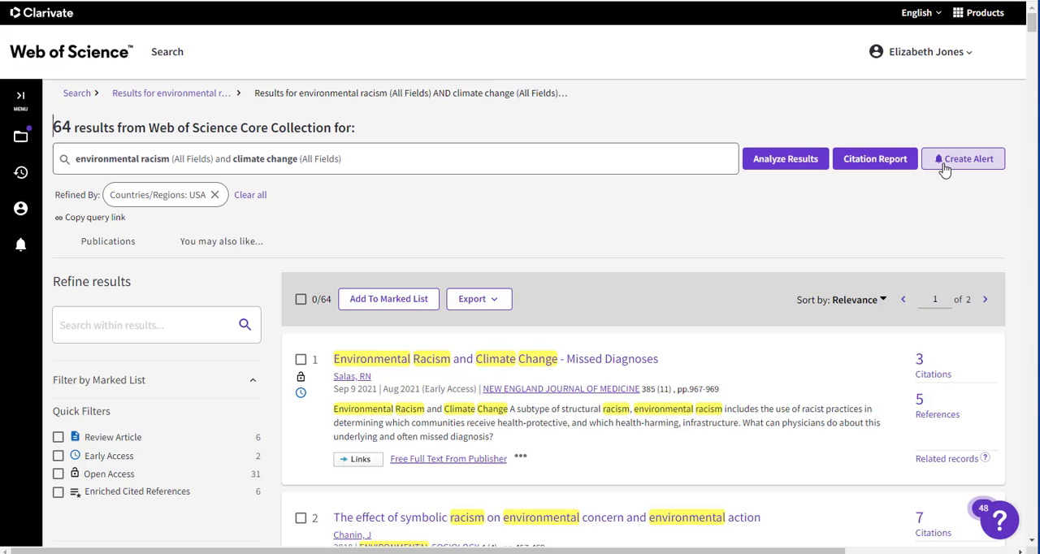
# Step: Create a weekly email search alert named 'Environmental Racism' for the current search
pyautogui.click(964, 157)
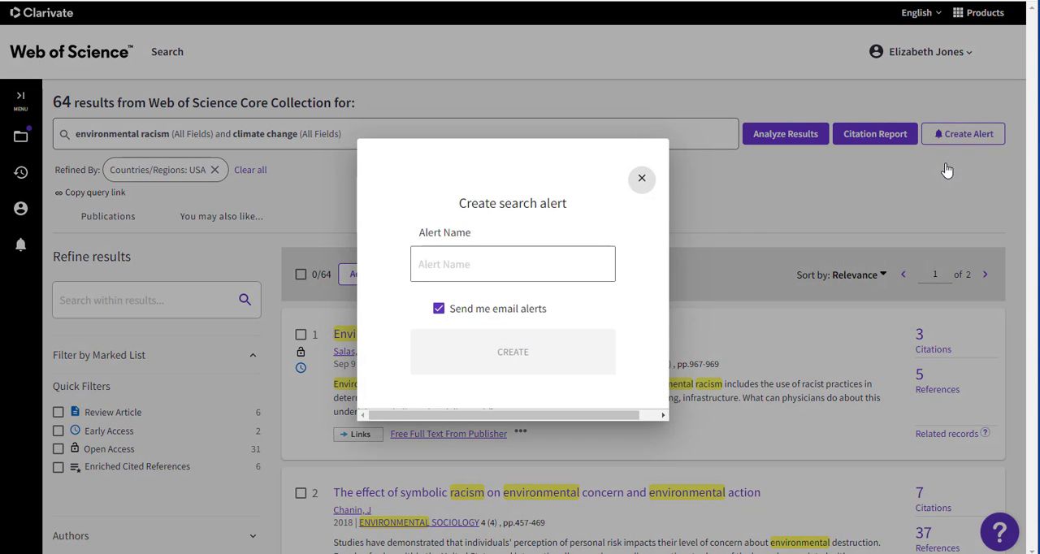
pyautogui.click(512, 264)
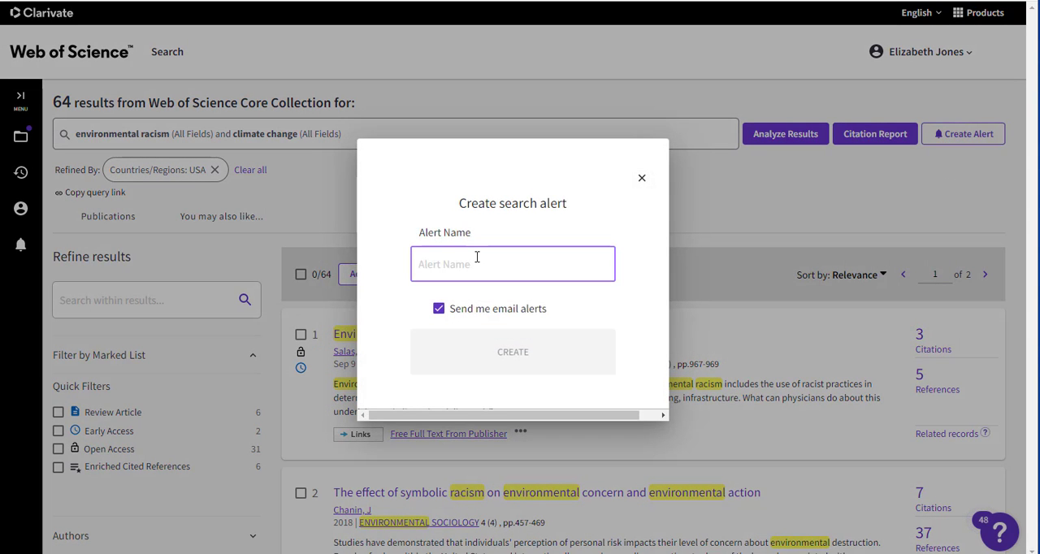
pyautogui.write('En')
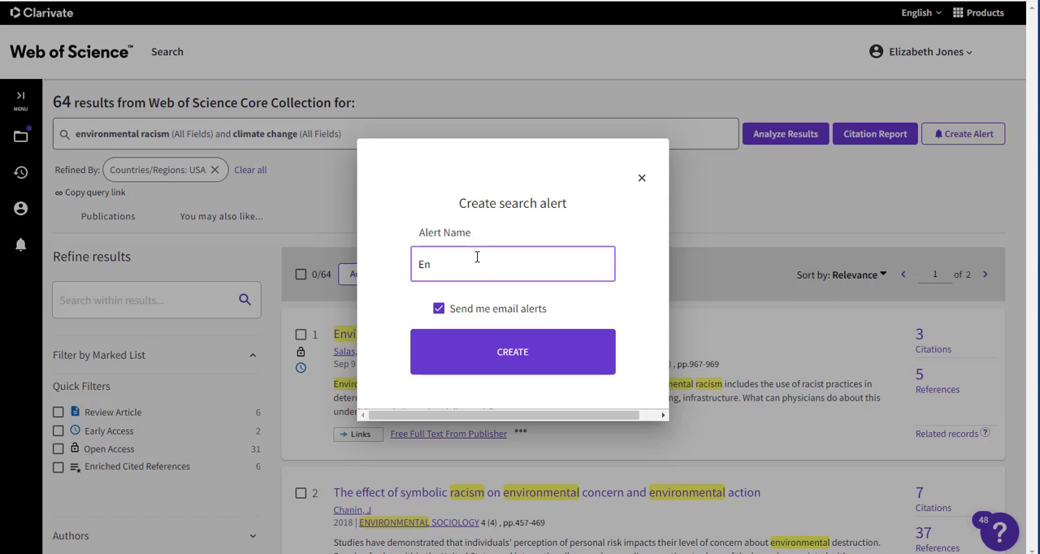
pyautogui.click(512, 351)
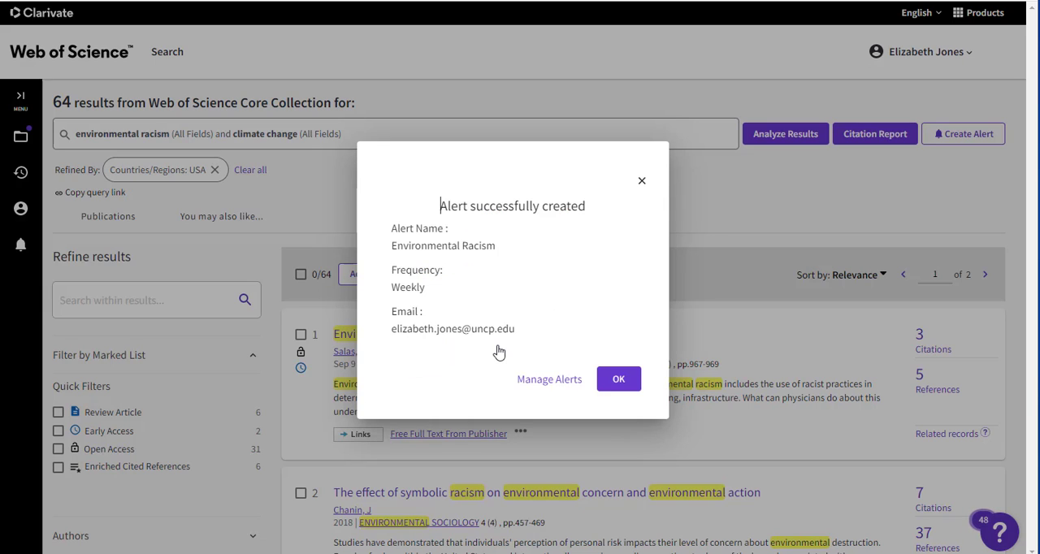